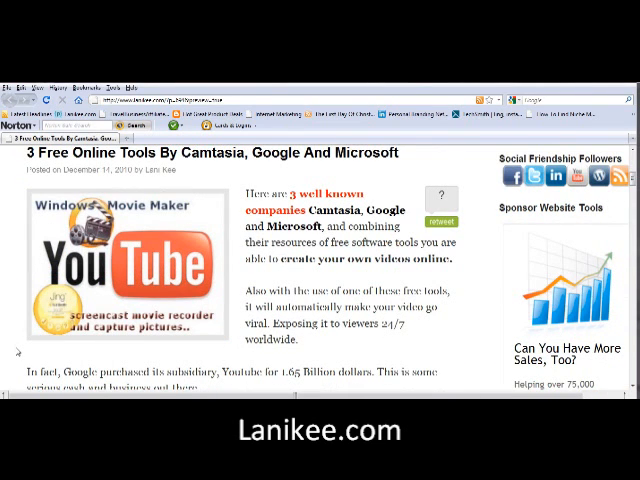
Step: Scroll the Lanikee.com Jing article down to the free version download link
scroll(down, 3)
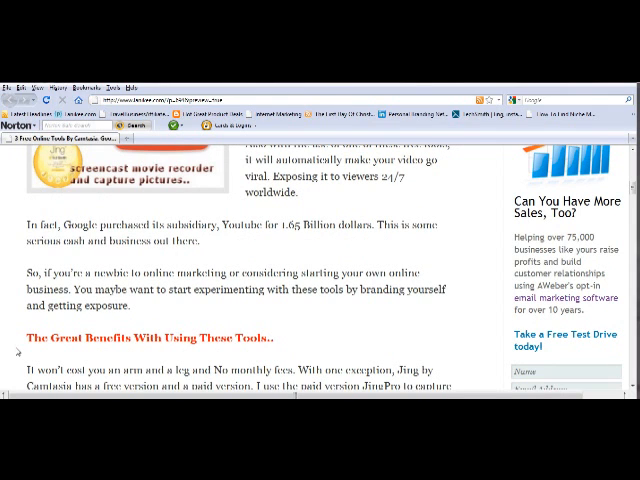
scroll(down, 3)
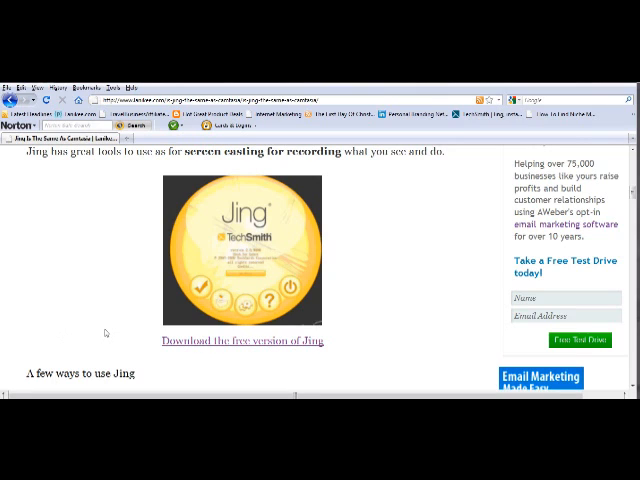
Step: Scroll down the Lanikee YouTube channel page through its uploads list
scroll(down, 3)
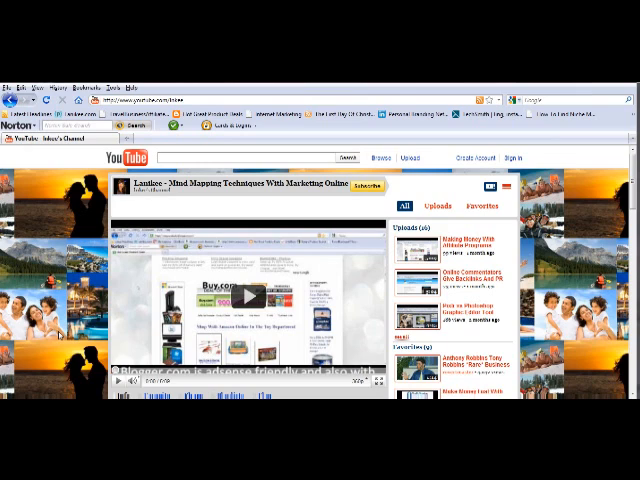
scroll(down, 3)
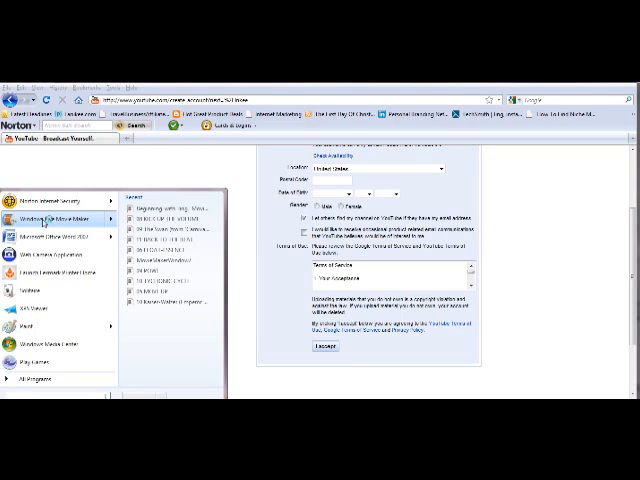
Step: Launch Windows Live Movie Maker from the Start menu with the screen-recording project
click(50, 216)
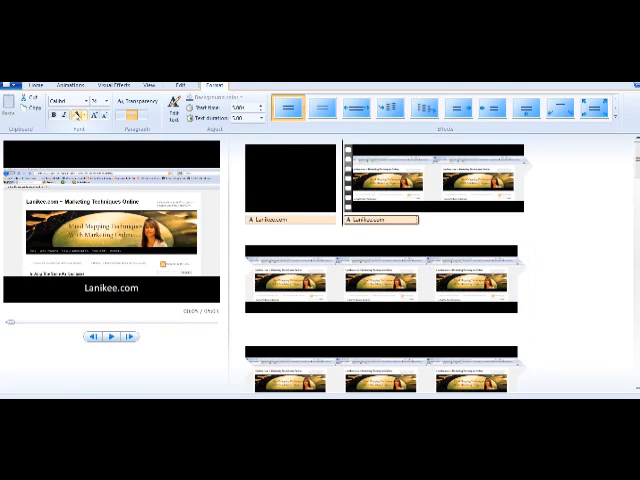
Step: Switch between the Animations and Home ribbons to reach the clip caption tools
click(74, 84)
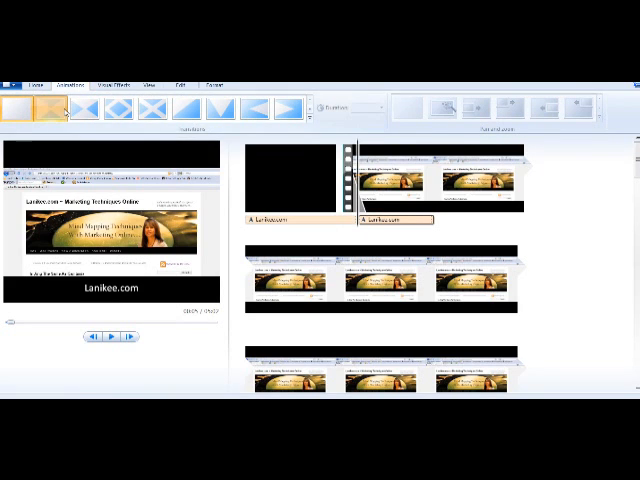
click(32, 84)
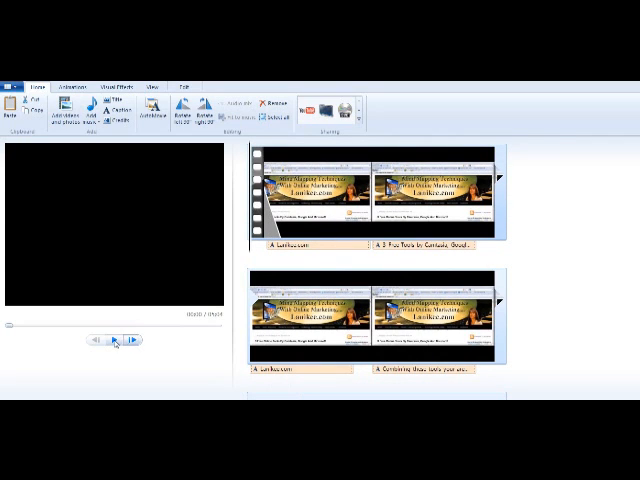
click(128, 76)
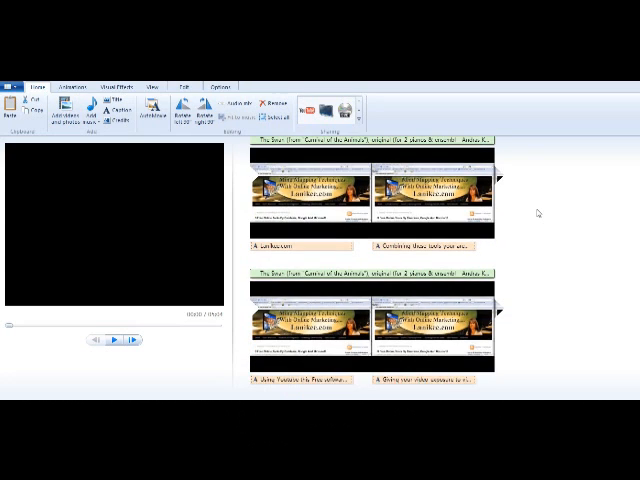
Step: Scroll to the end of the storyboard where the credits clip will go
scroll(down, 3)
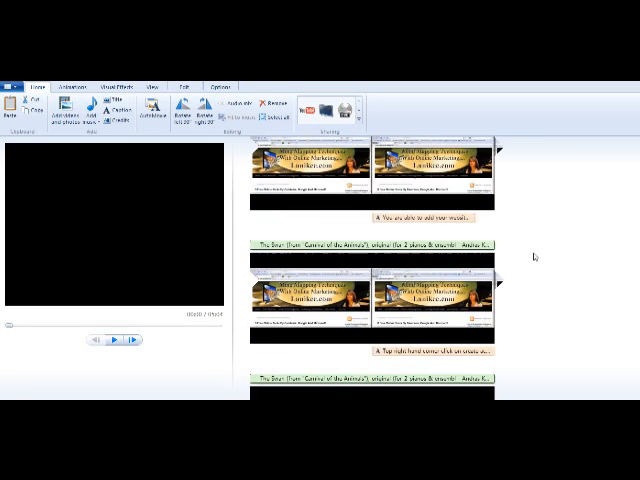
scroll(down, 3)
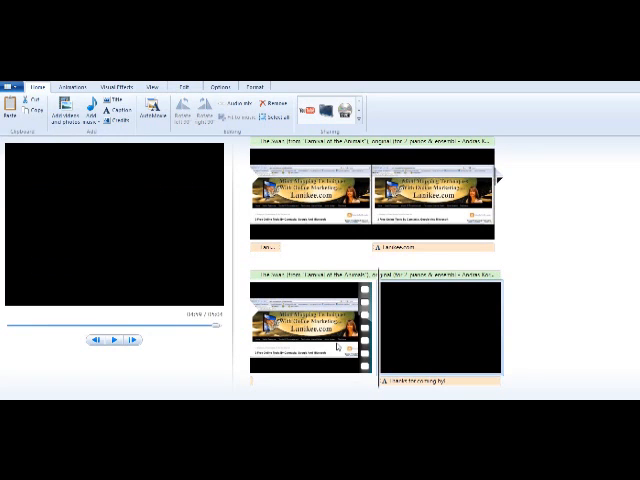
click(116, 338)
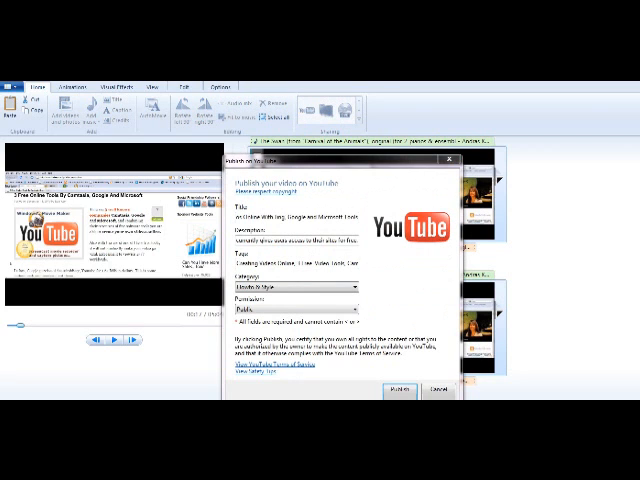
Step: Confirm the YouTube publishing details so the movie begins uploading
click(398, 388)
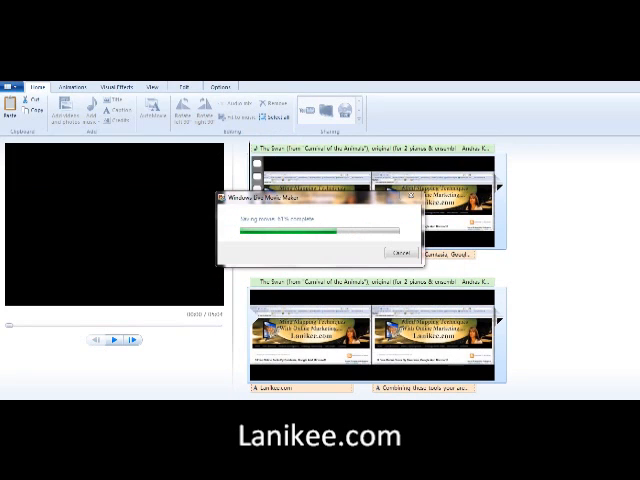